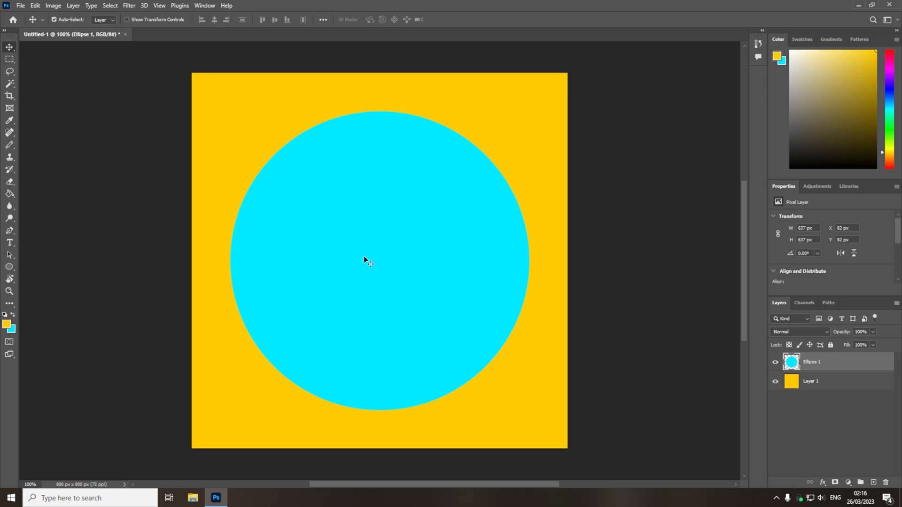
{"action": "mouse_move", "coordinate": [374, 246]}
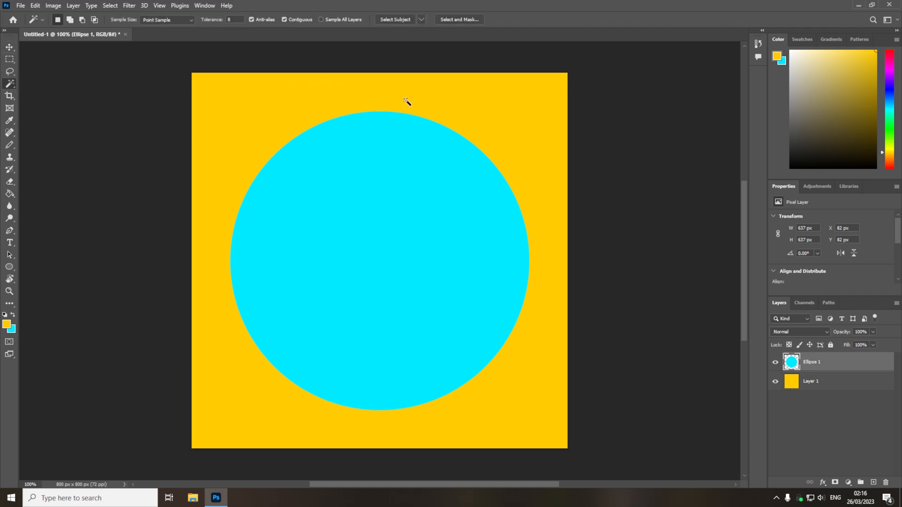
{"action": "mouse_move", "coordinate": [358, 201]}
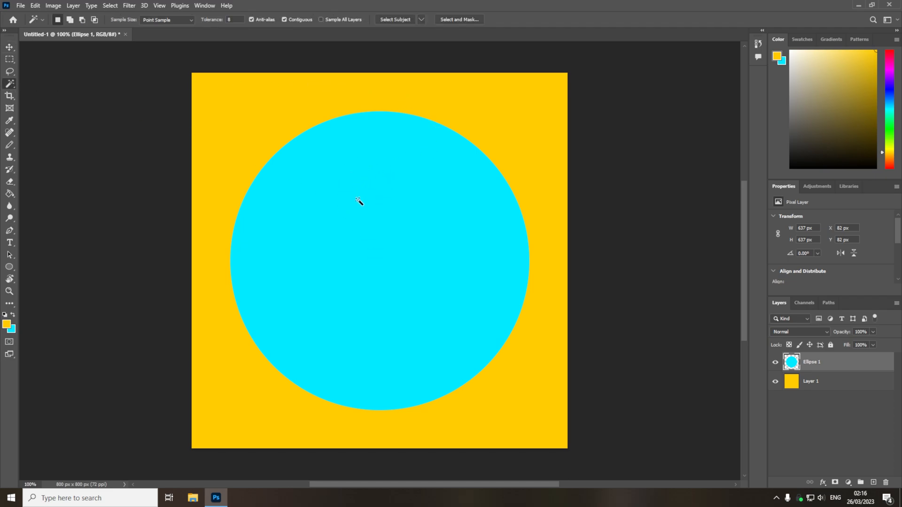
Select the cyan circle on the Ellipse 1 layer with the Magic Wand.
{"action": "left_click", "coordinate": [359, 202]}
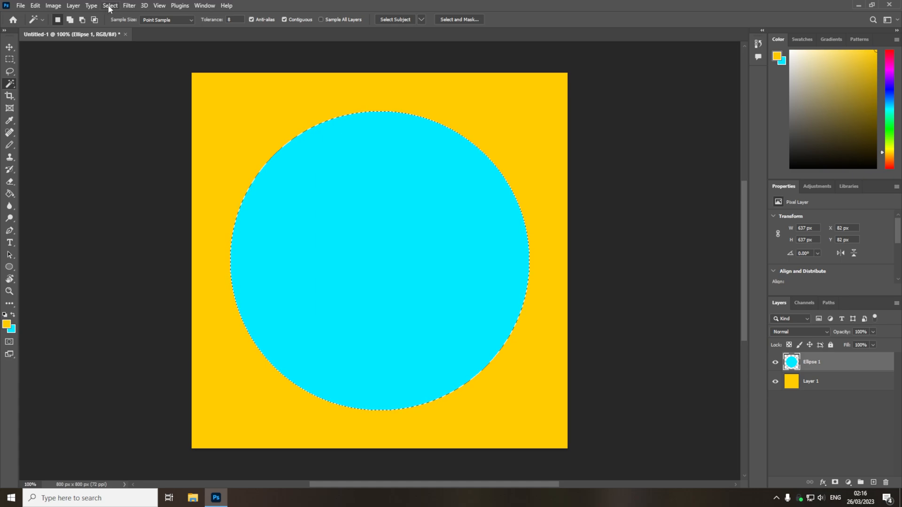
Reach the Expand Selection dialog from Select > Modify for the circle selection.
{"action": "left_click", "coordinate": [110, 5]}
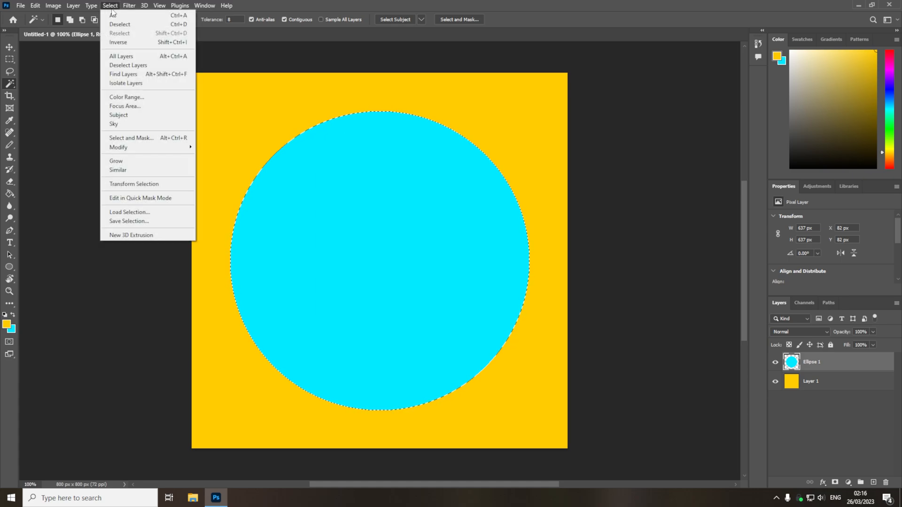
{"action": "mouse_move", "coordinate": [118, 147]}
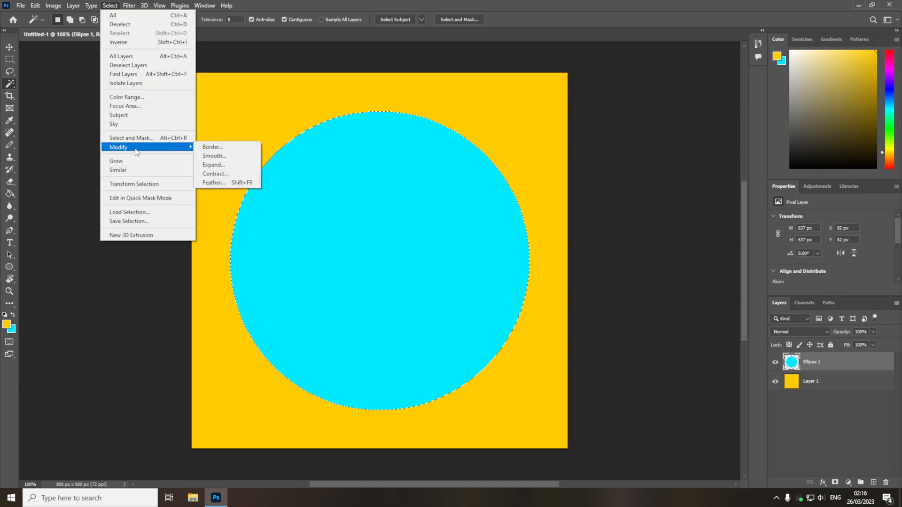
{"action": "mouse_move", "coordinate": [233, 165]}
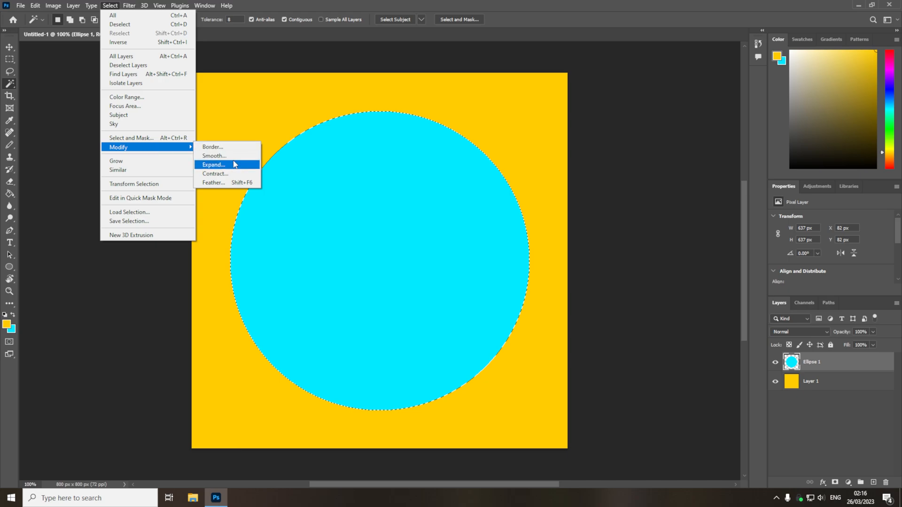
{"action": "mouse_move", "coordinate": [221, 174]}
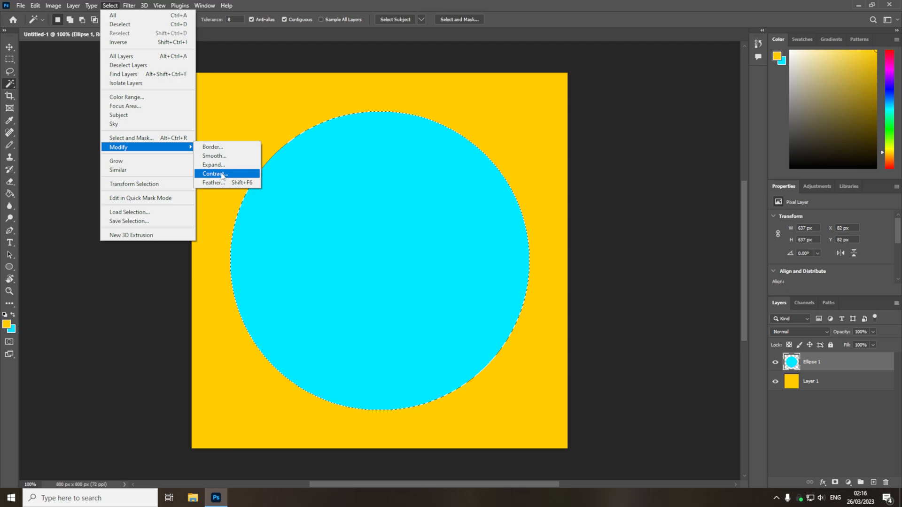
{"action": "left_click", "coordinate": [214, 165]}
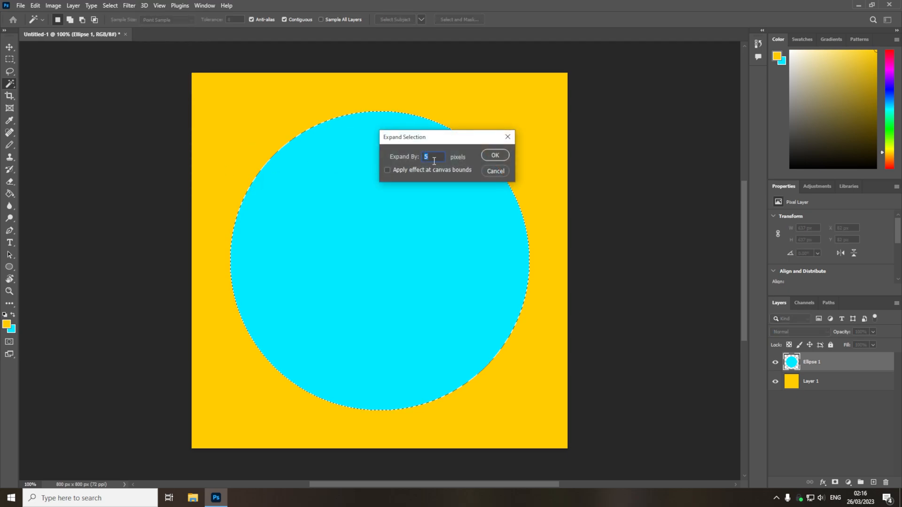
{"action": "mouse_move", "coordinate": [430, 174]}
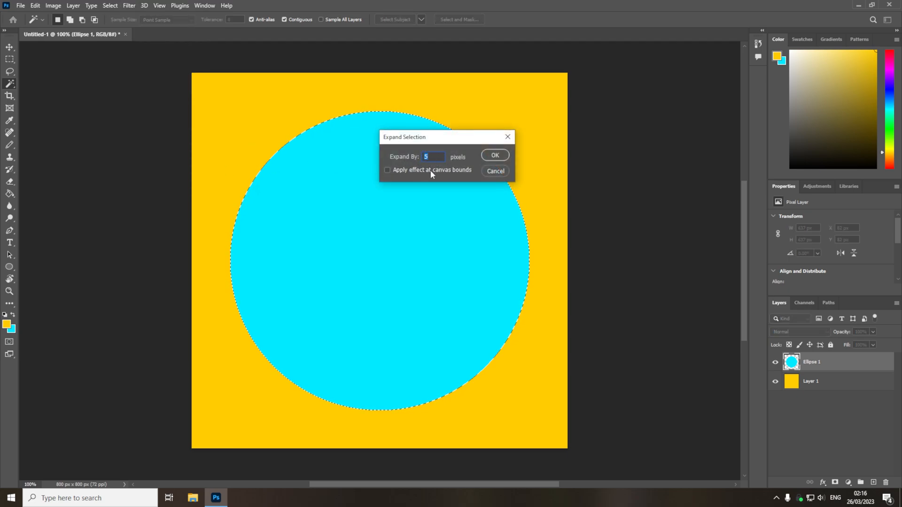
{"action": "mouse_move", "coordinate": [472, 165]}
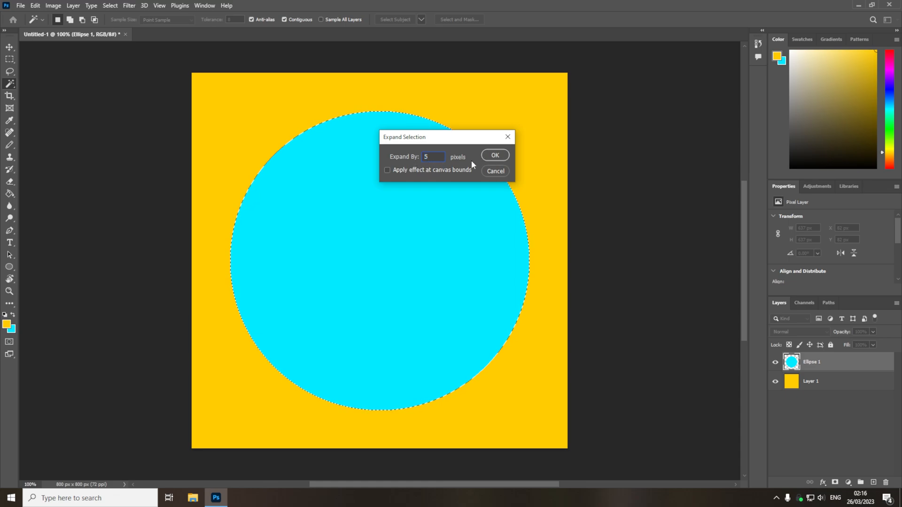
Apply a 5-pixel expansion so the selection sits just outside the cyan edge.
{"action": "left_click", "coordinate": [494, 155]}
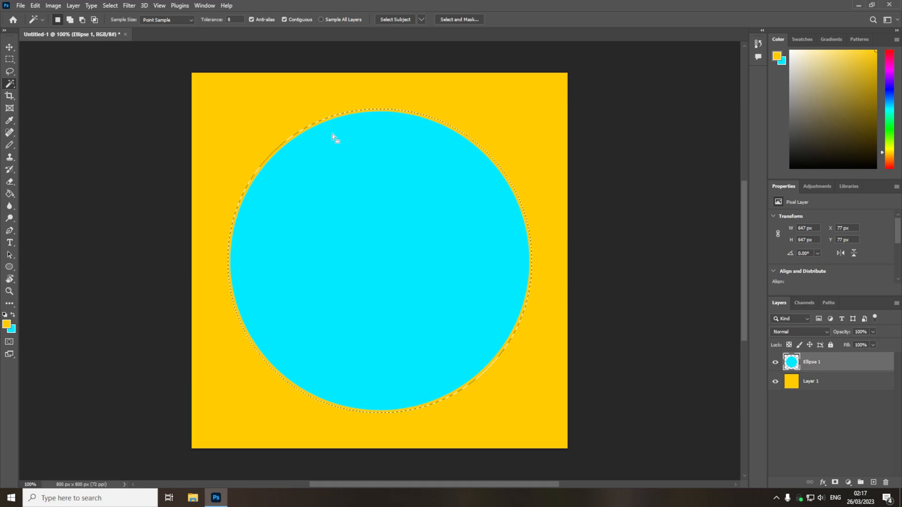
Contract the circle selection by 5 pixels so it sits just inside the cyan edge.
{"action": "left_click", "coordinate": [110, 5]}
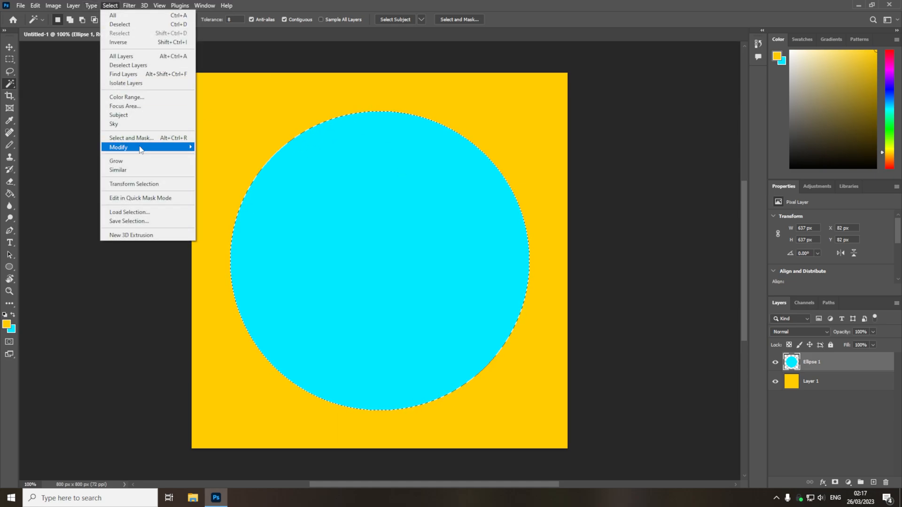
{"action": "left_click", "coordinate": [118, 147]}
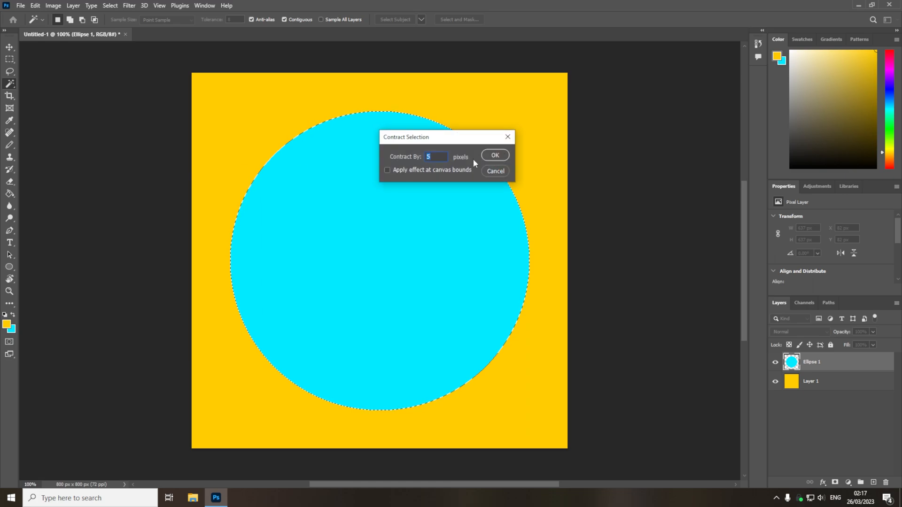
{"action": "left_click", "coordinate": [494, 156]}
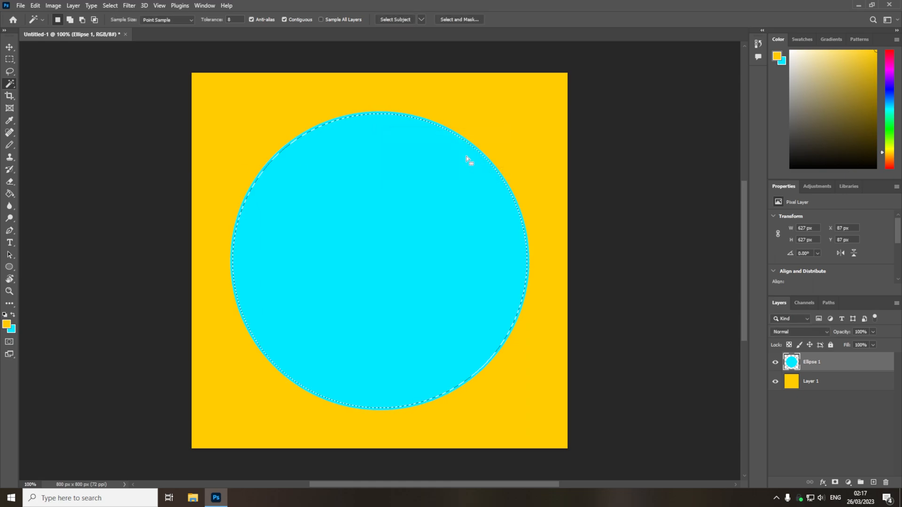